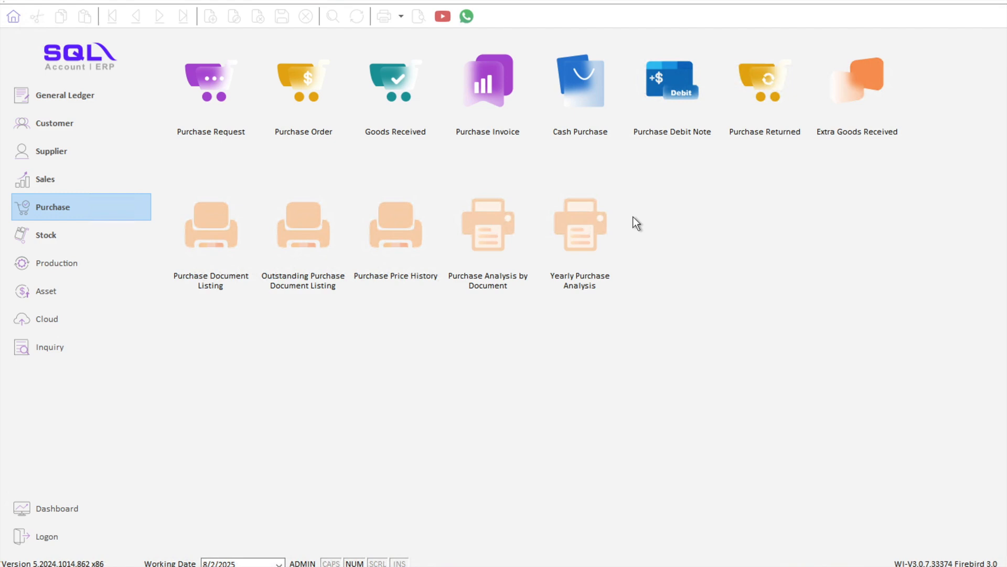
mouse_move(158, 181)
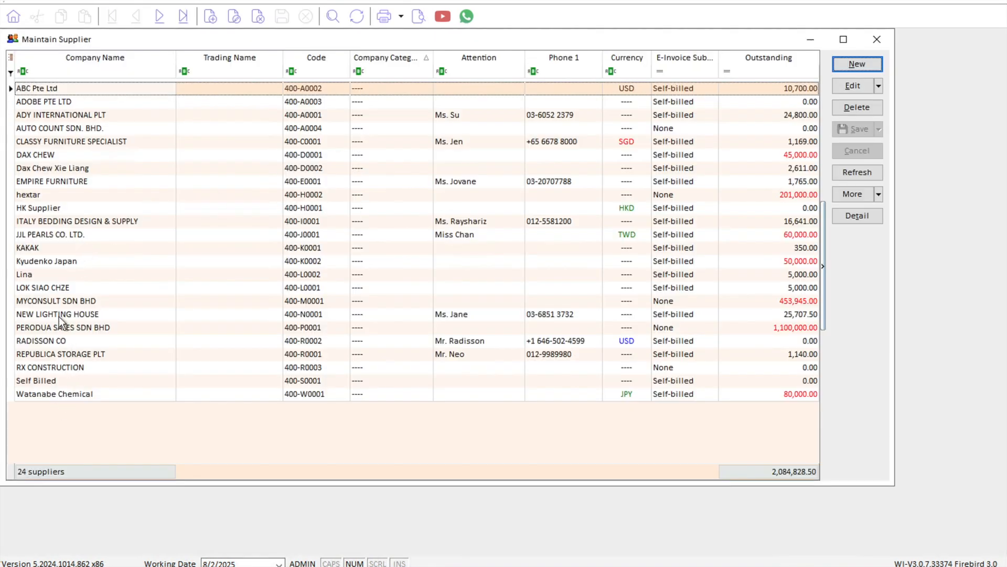
Review MYCONSULT SDN BHD's Tax details (TIN/BRN) in Maintain Supplier, then close the record
double_click(56, 301)
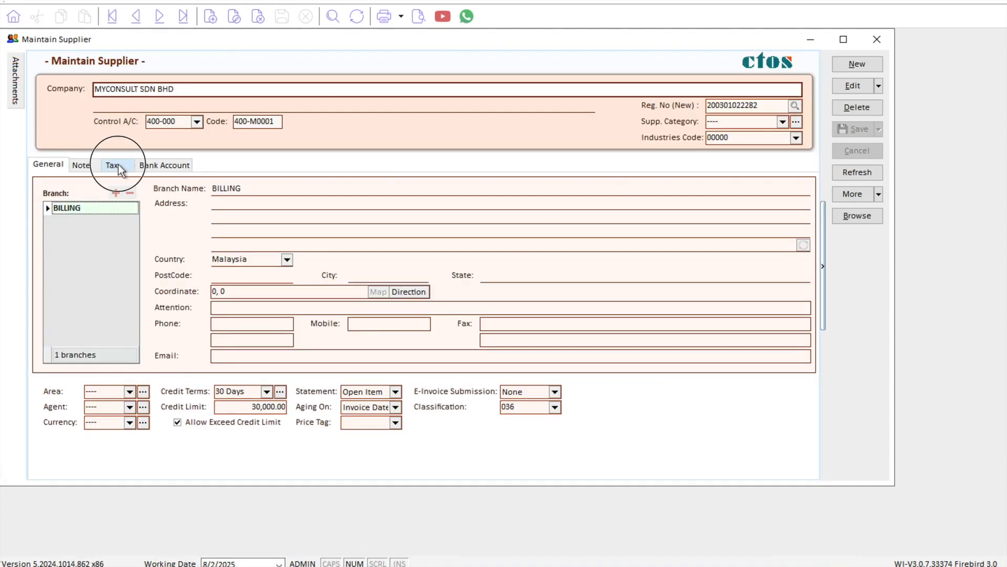
click(110, 165)
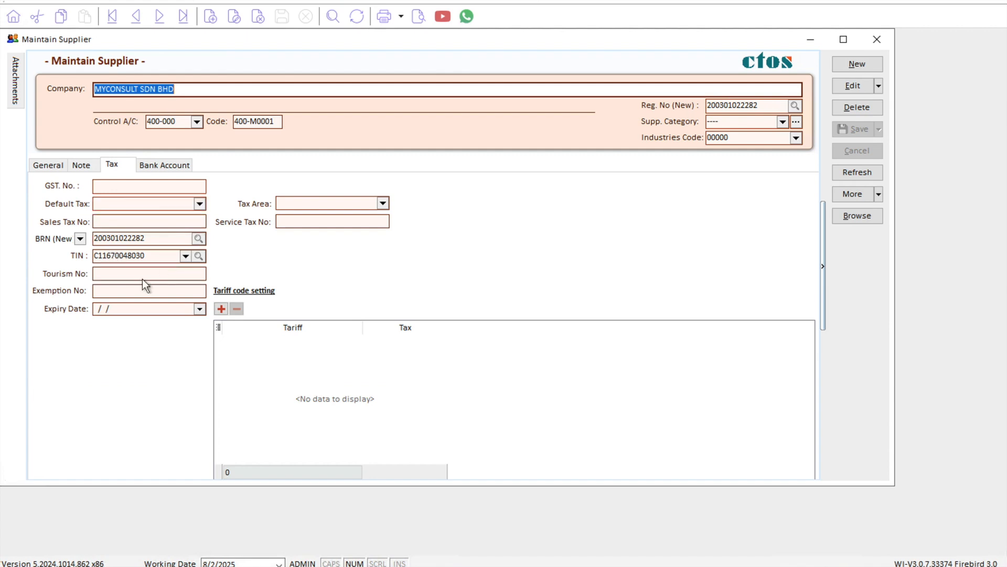
mouse_move(877, 38)
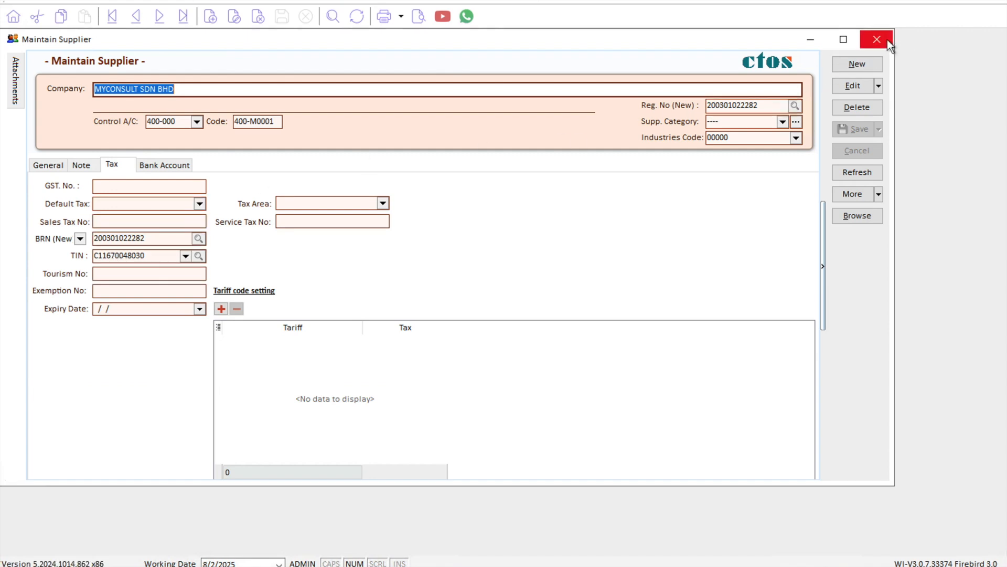
click(876, 39)
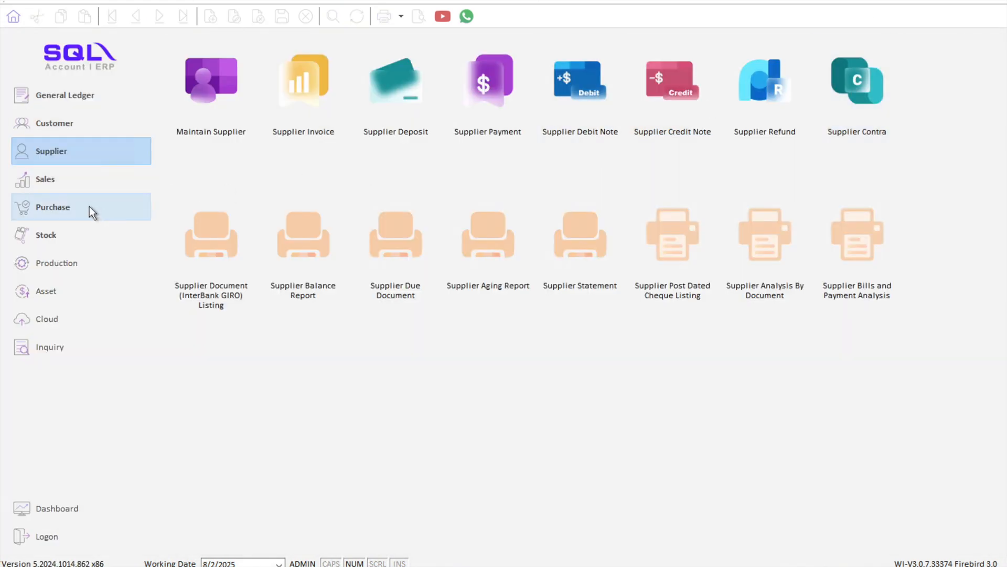
Show the MyInvois e-invoice options on purchase invoice PI-00001 from EMPIRE FURNITURE
click(53, 207)
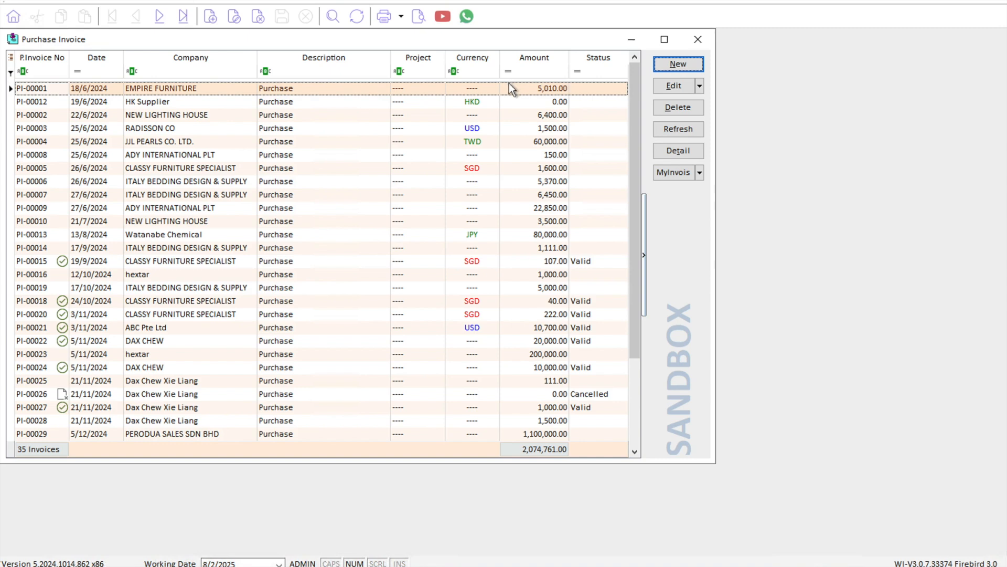
mouse_move(168, 98)
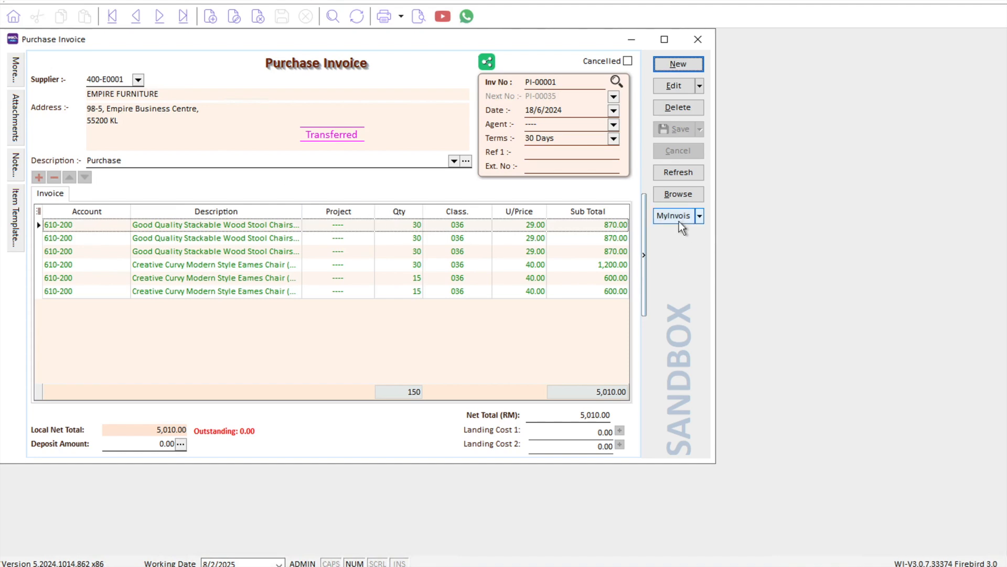
click(699, 215)
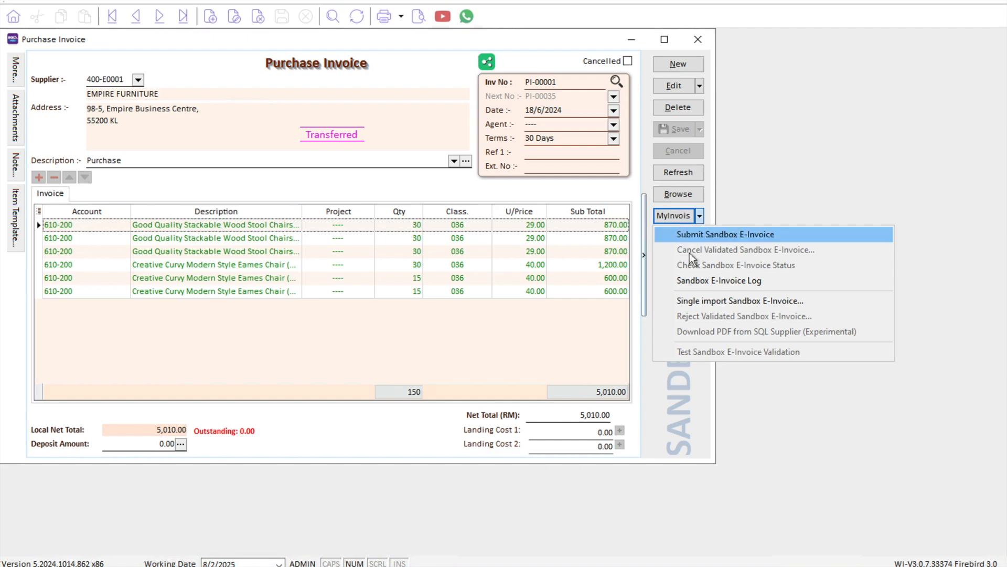
mouse_move(706, 301)
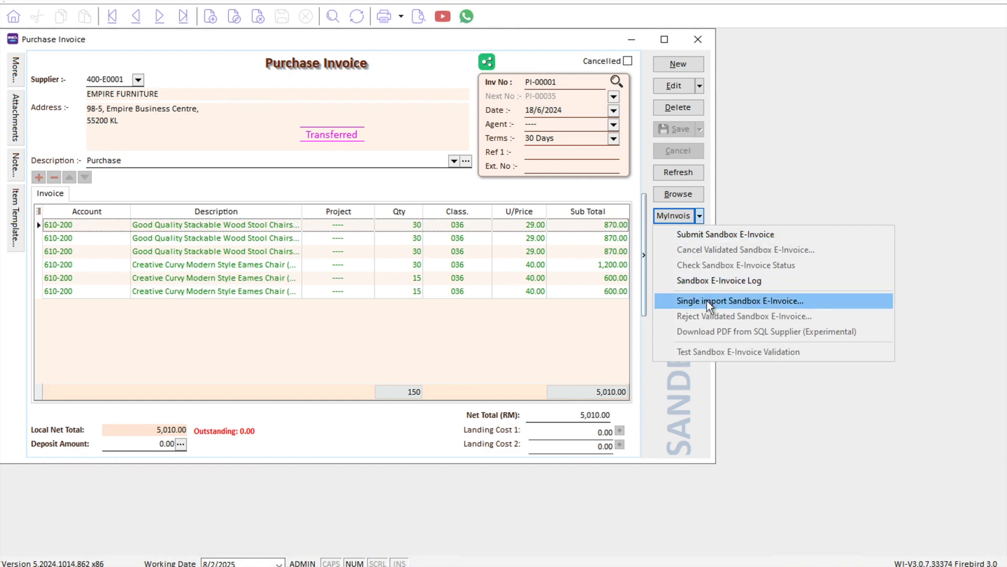
Single import Sandbox E-Invoice: fetch MyConsult invoices, select I-000091 and import it
click(738, 301)
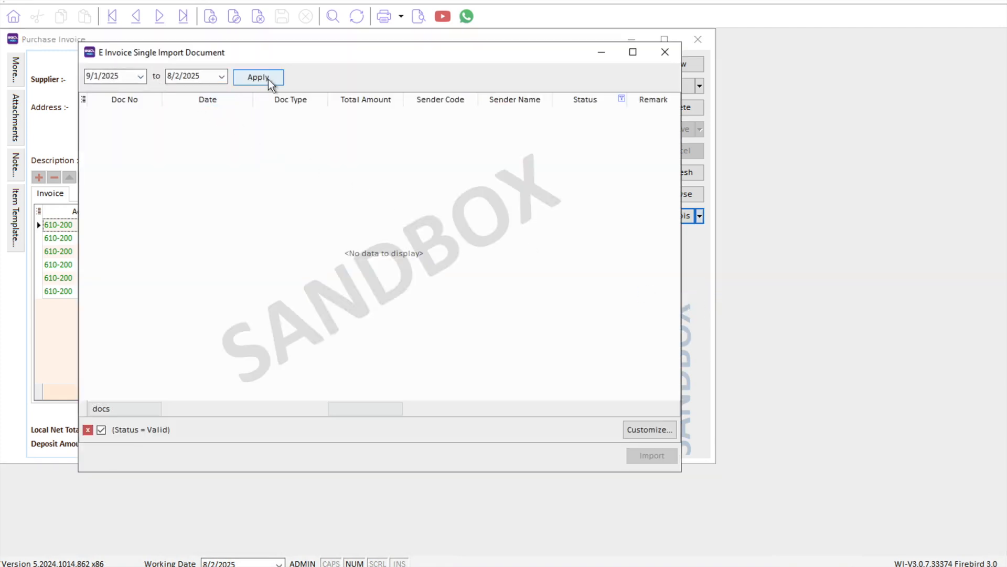
click(258, 77)
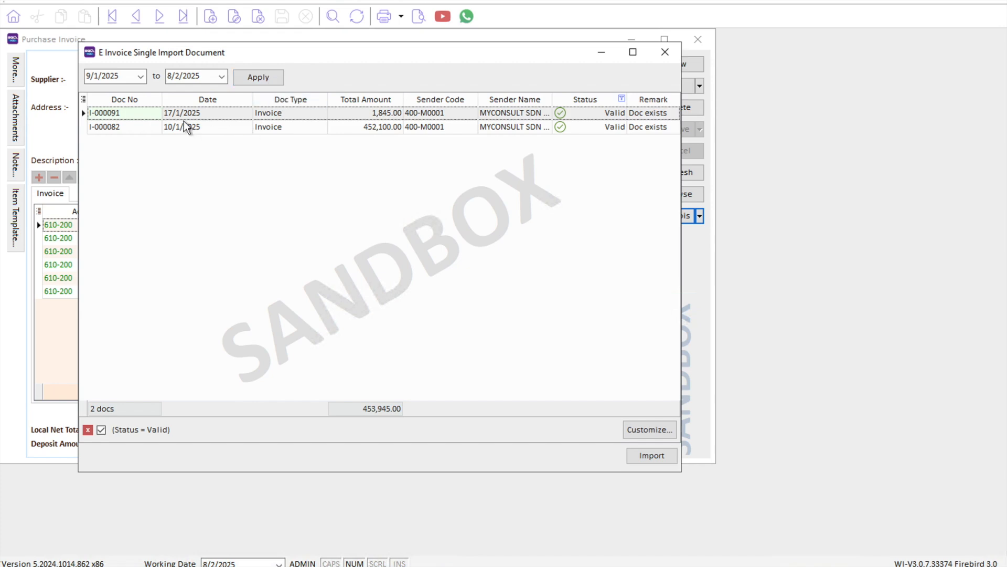
mouse_move(205, 122)
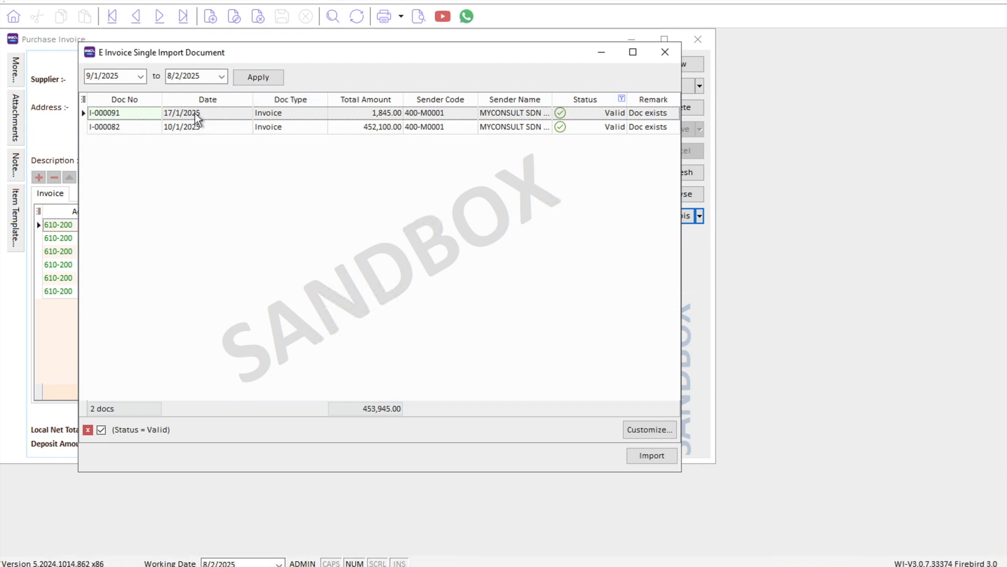
click(181, 112)
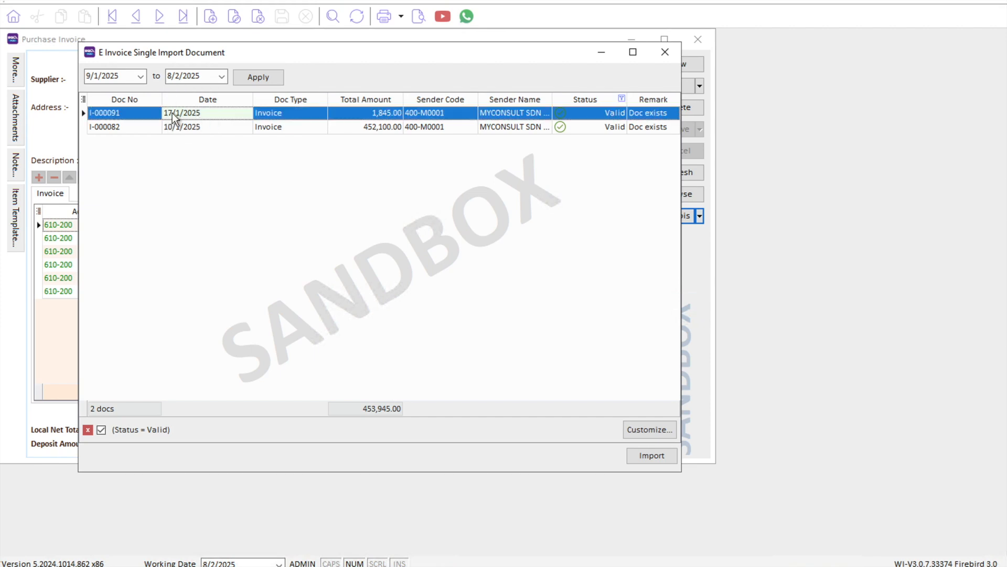
mouse_move(640, 433)
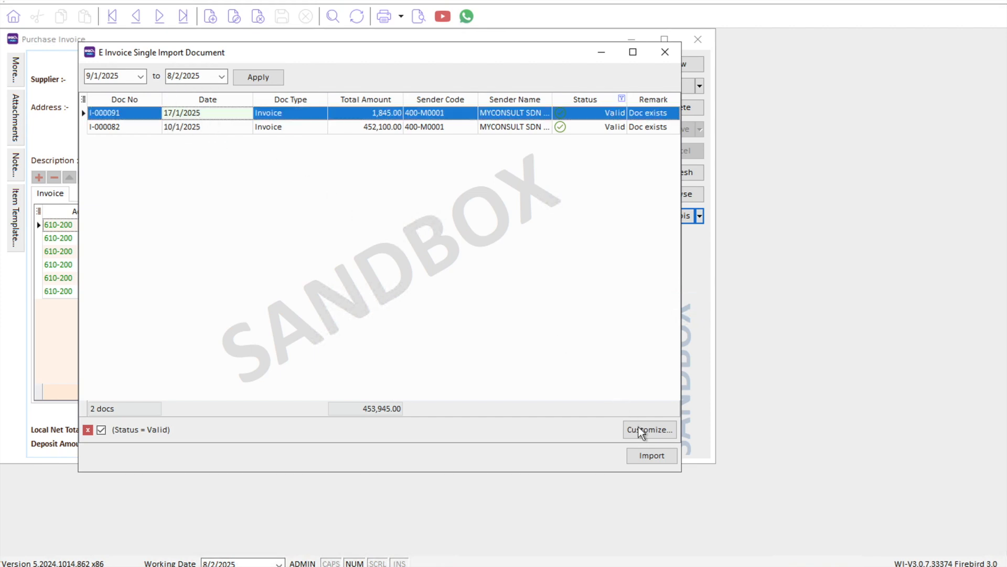
click(650, 454)
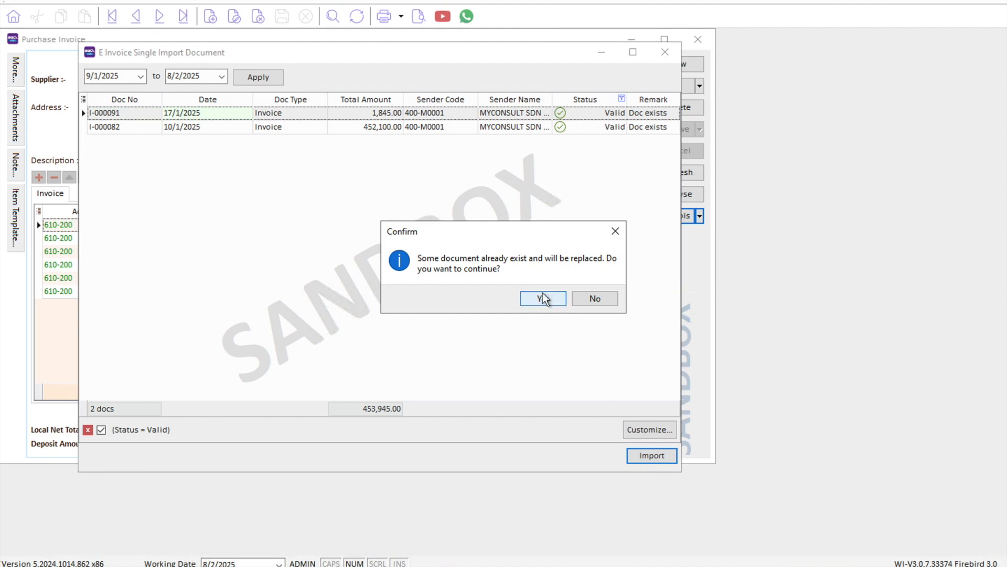
Replace the existing document and give the imported I-000091 line item code 123456
click(543, 298)
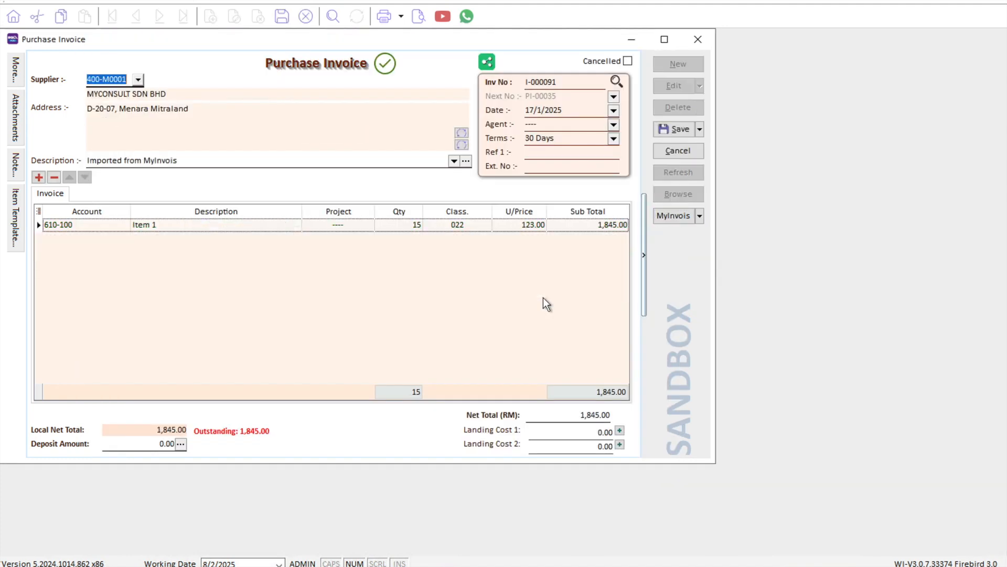
mouse_move(412, 179)
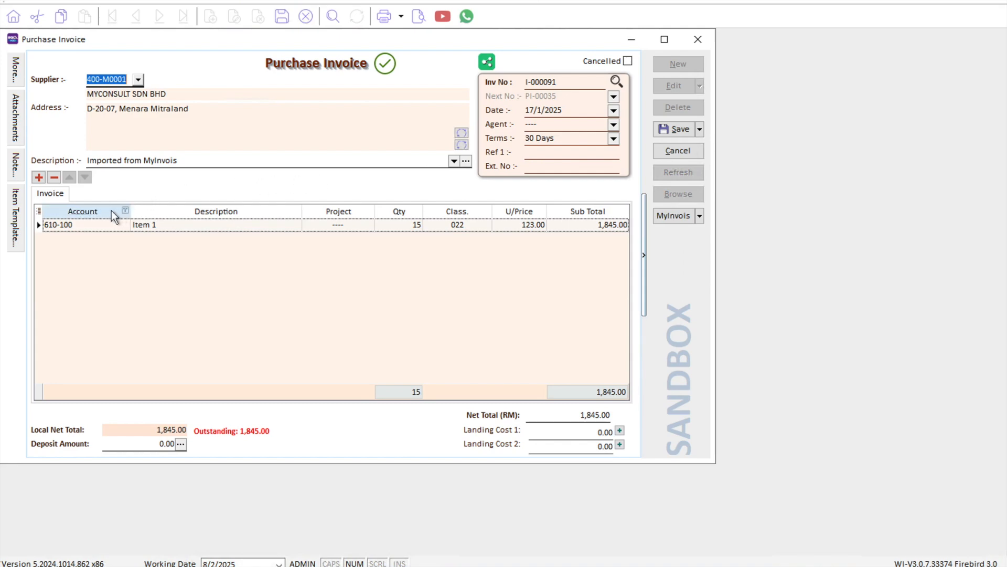
right_click(82, 211)
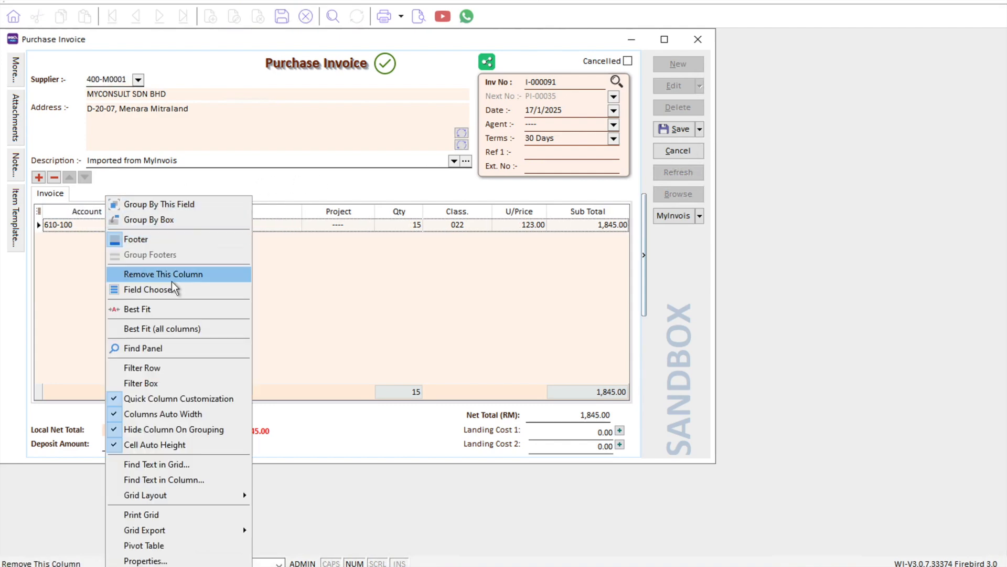
click(148, 290)
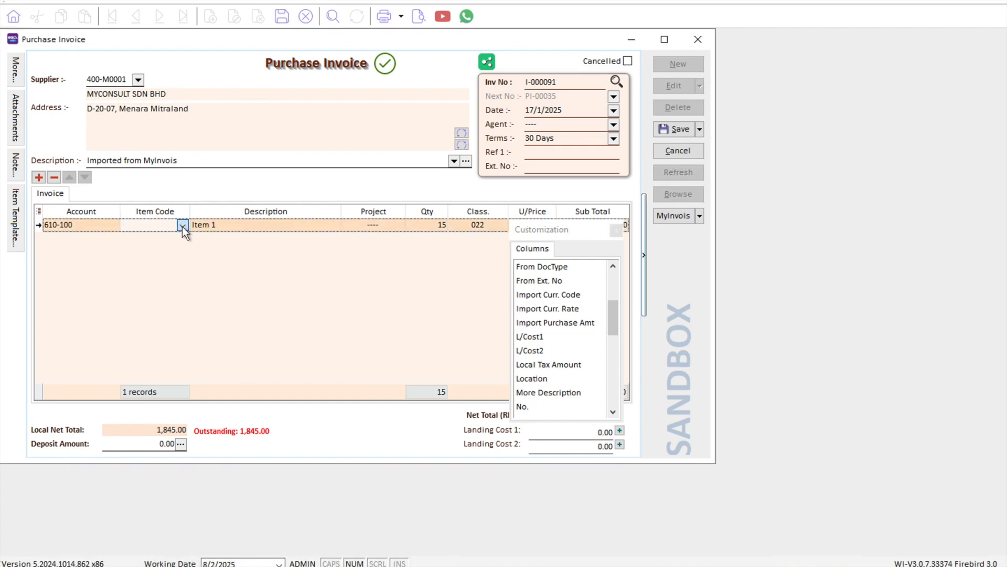
click(181, 224)
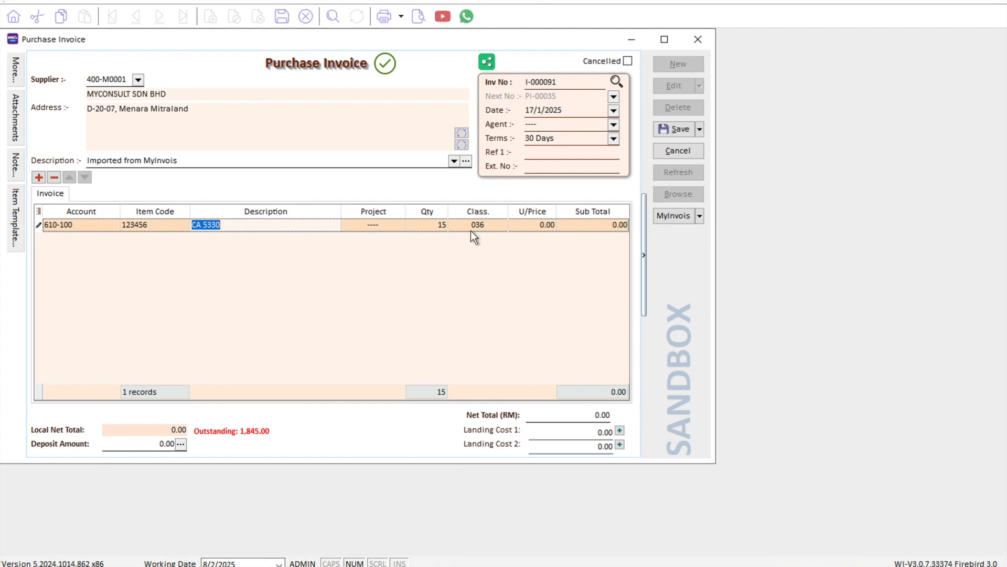
Edit the line's unit price, then cancel the changes, returning to PI-00001
click(531, 225)
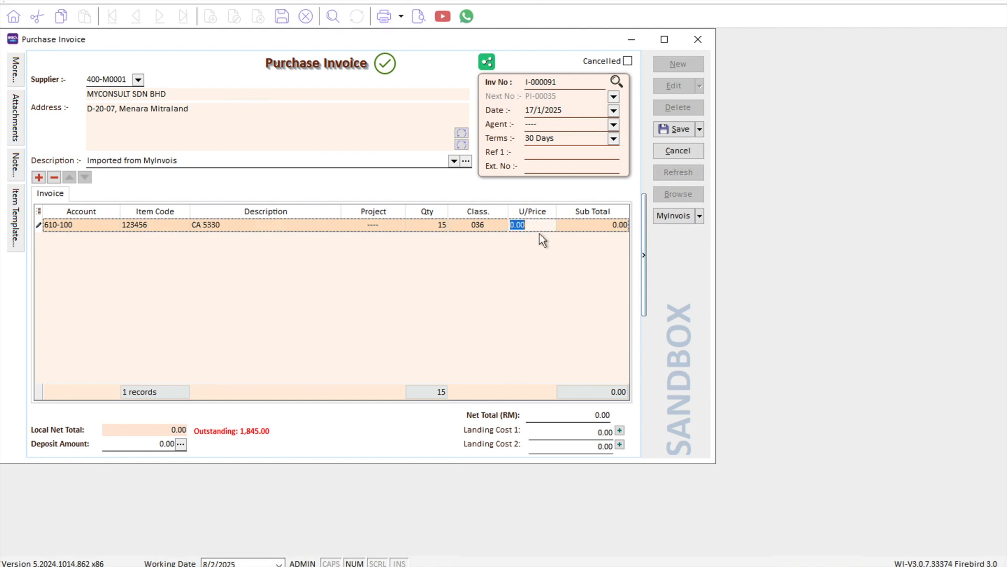
mouse_move(482, 157)
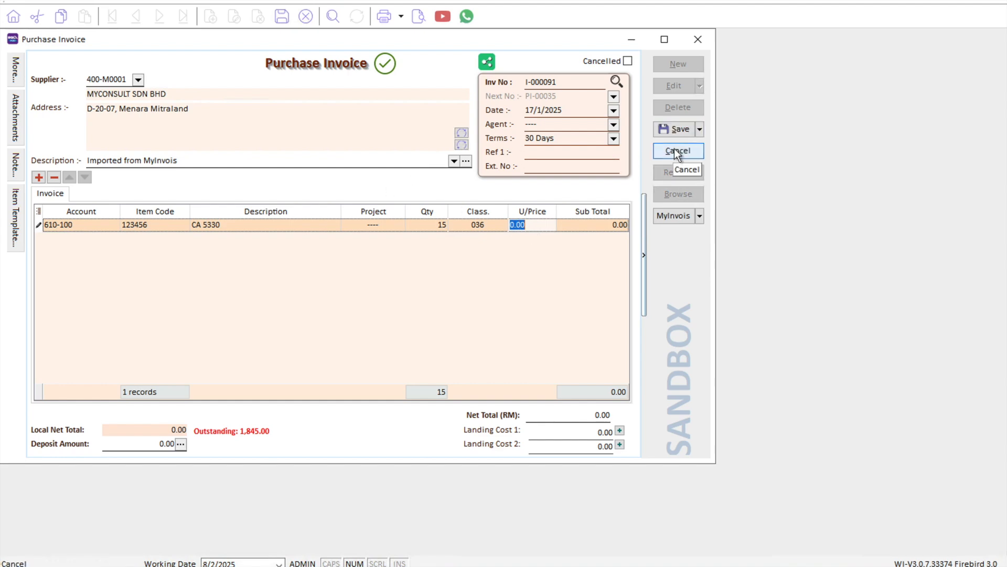
click(677, 150)
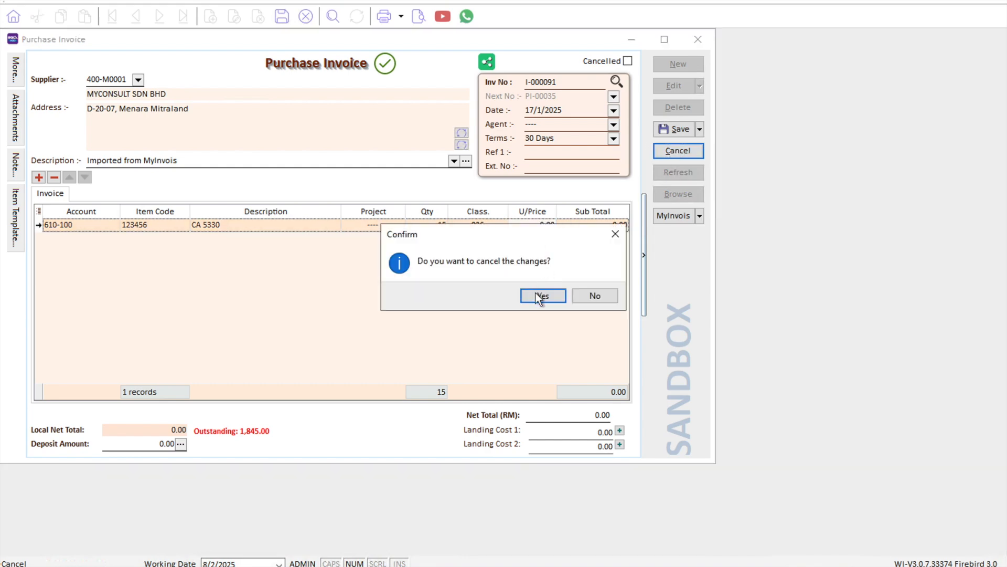
click(542, 295)
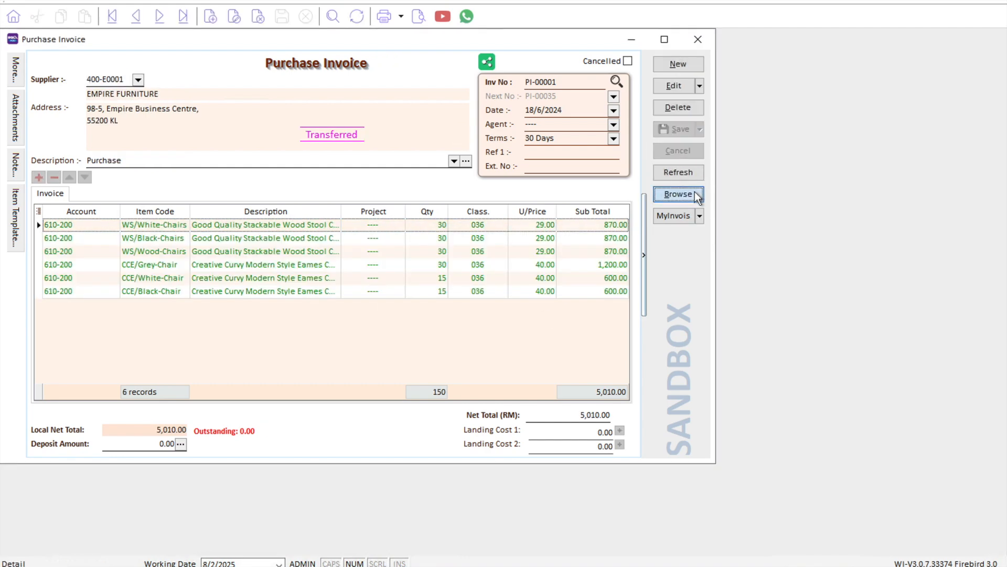
Delete invoice I-000082 from the browse list, declining the accidental PI-00001 delete prompt
click(676, 194)
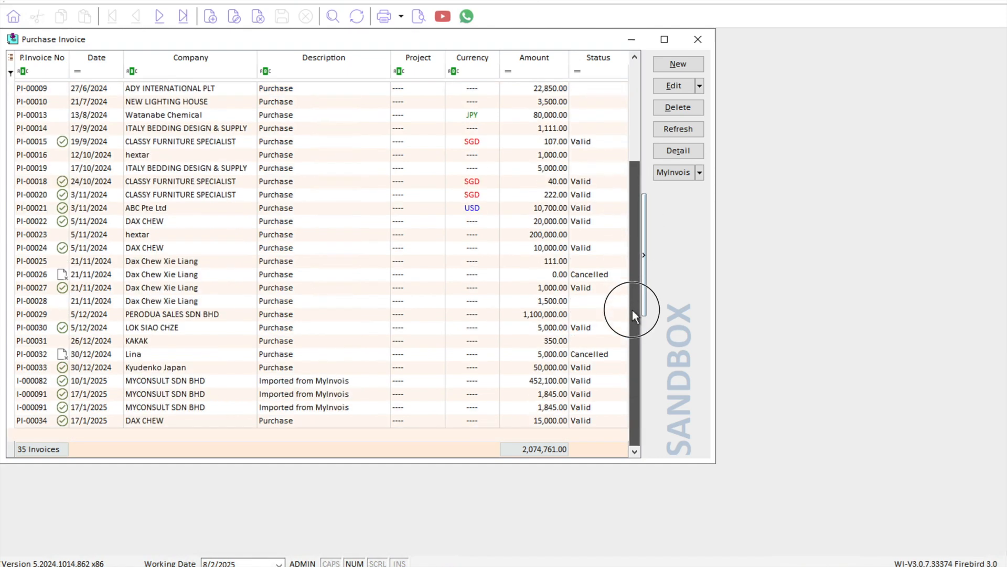
mouse_move(97, 384)
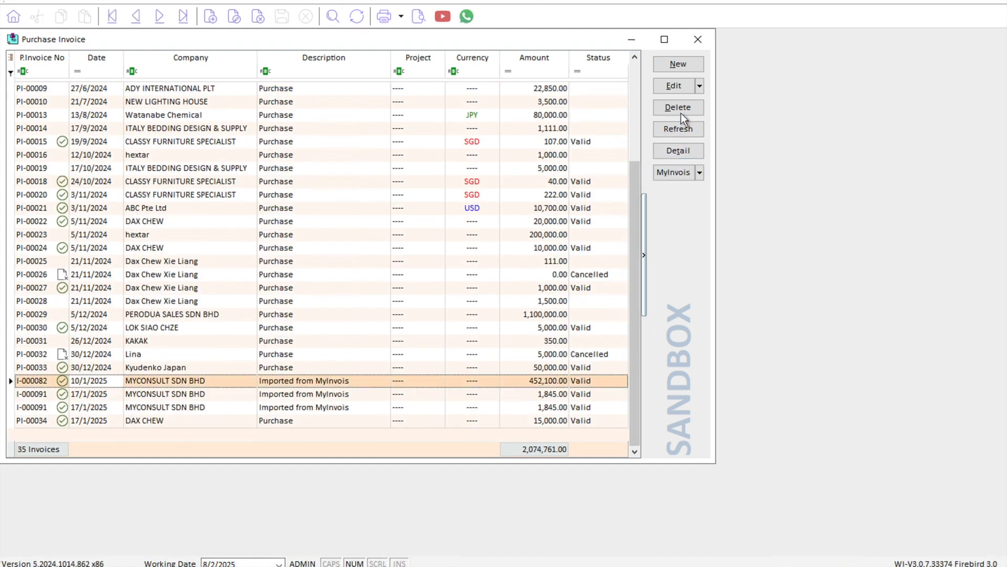
click(678, 107)
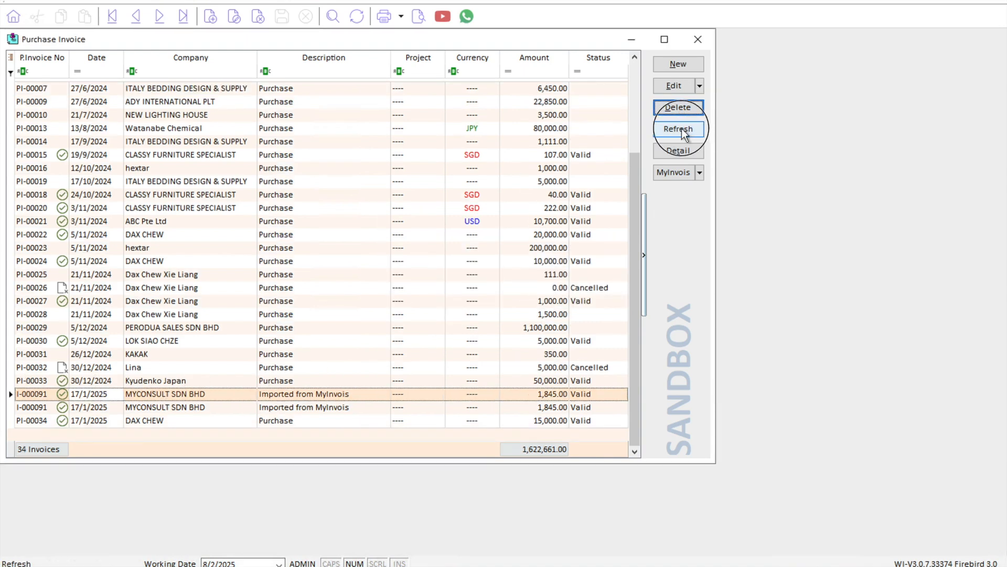
click(678, 107)
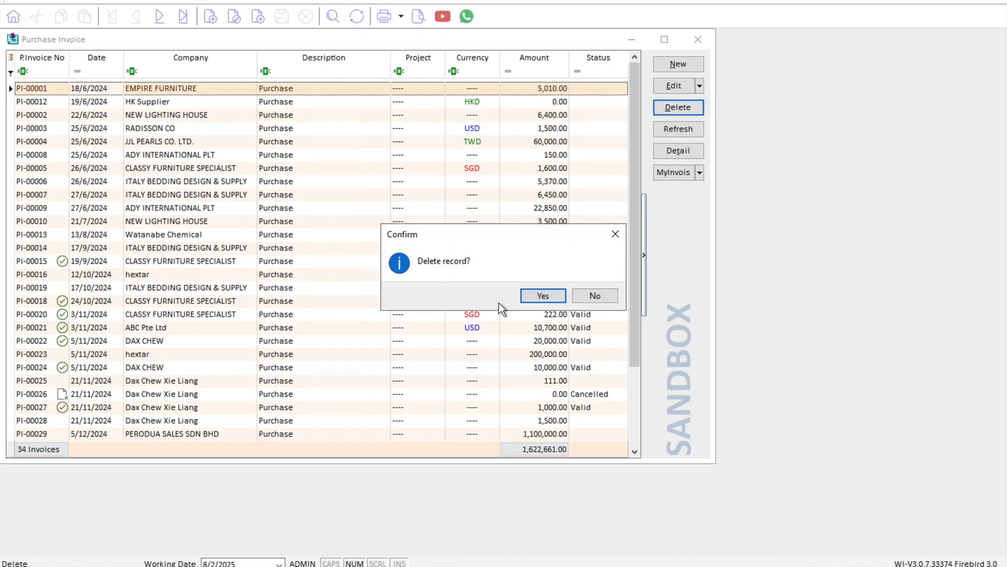
click(593, 296)
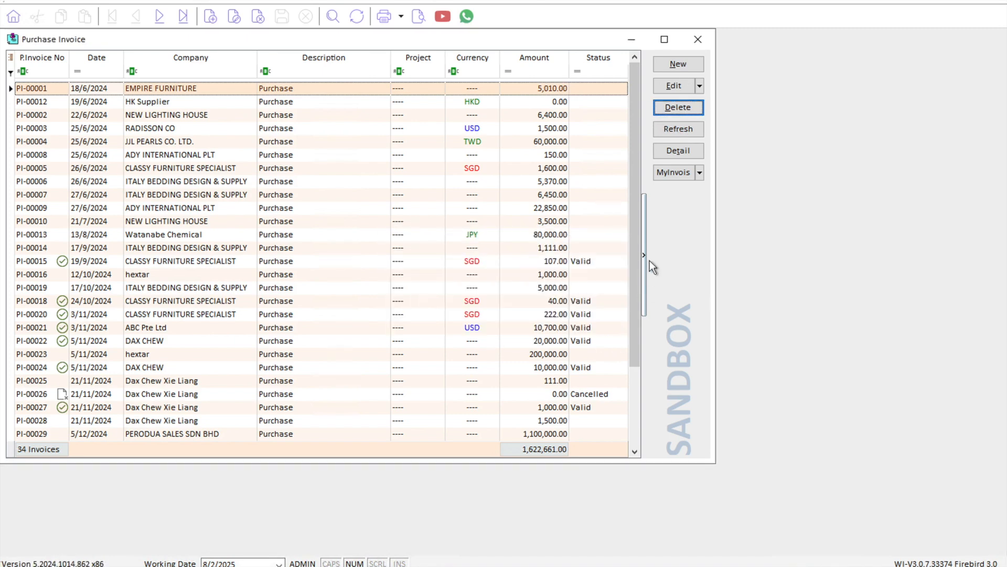
Delete both duplicate I-000091 invoices, leaving 32 purchase invoices
scroll(down, 3)
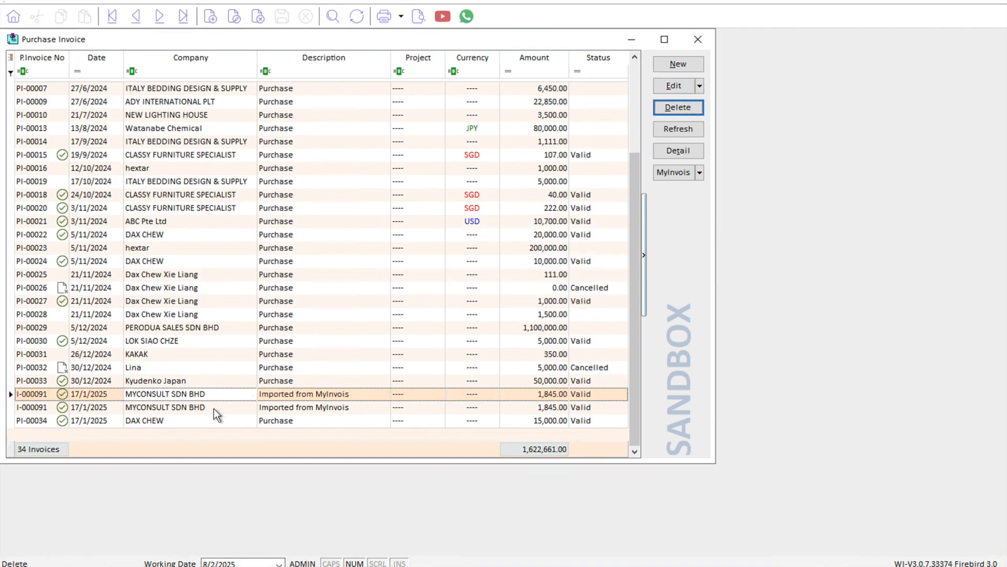
mouse_move(255, 411)
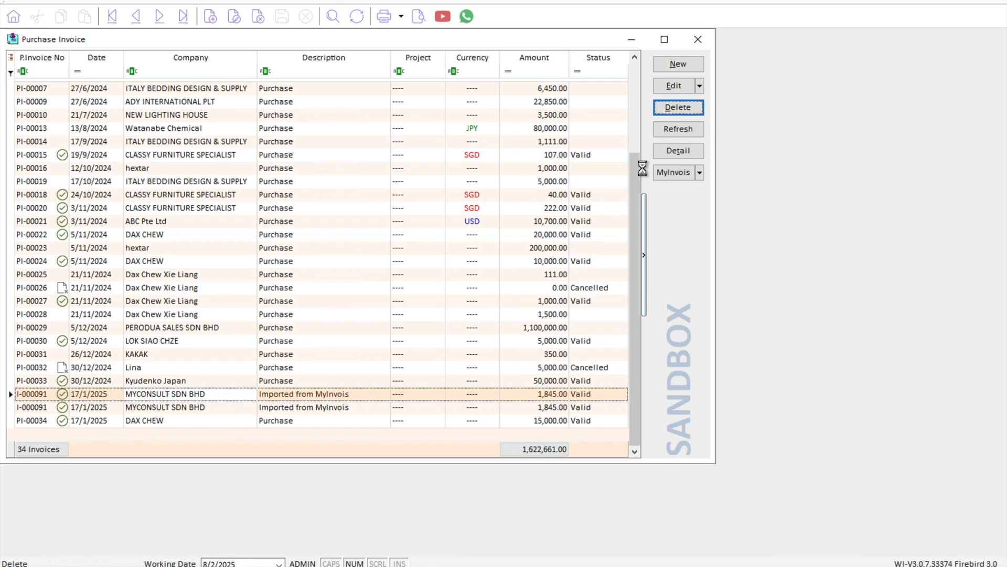
click(677, 107)
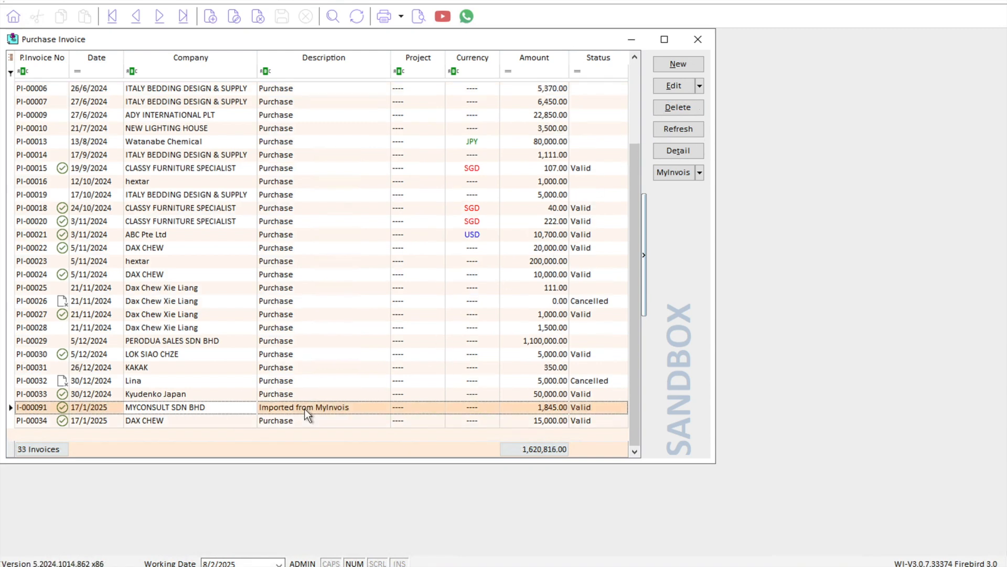
click(678, 107)
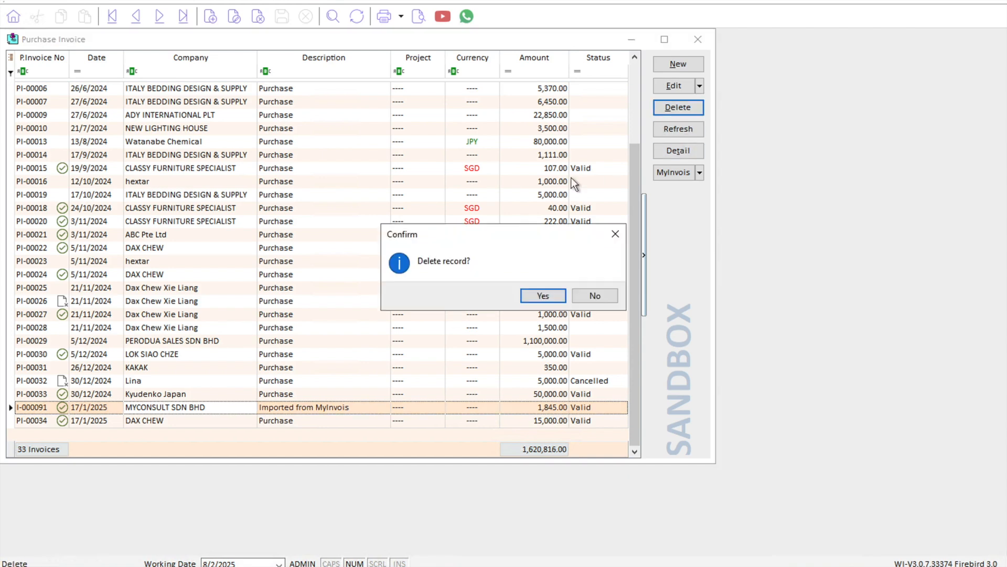
click(543, 296)
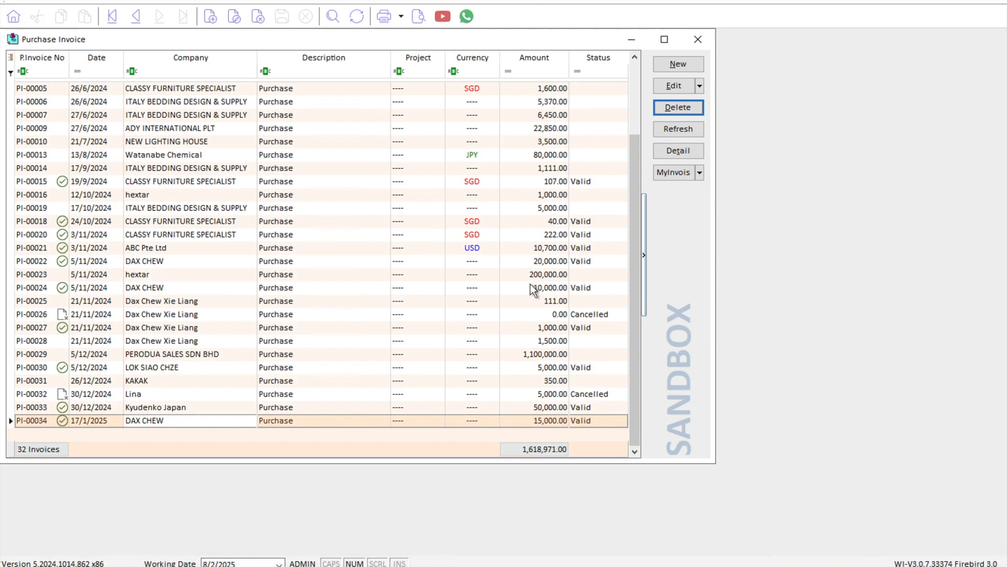
mouse_move(670, 225)
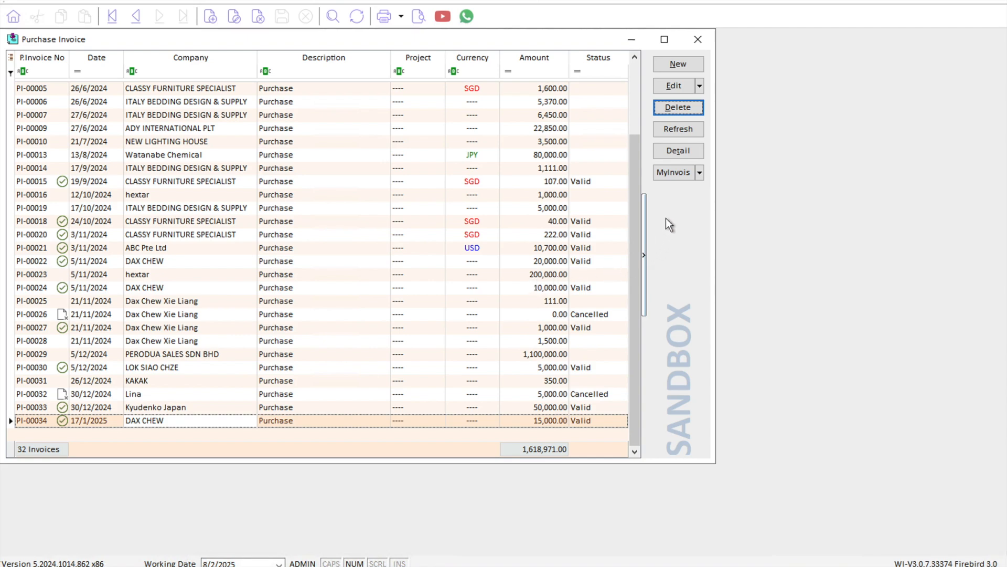
mouse_move(673, 176)
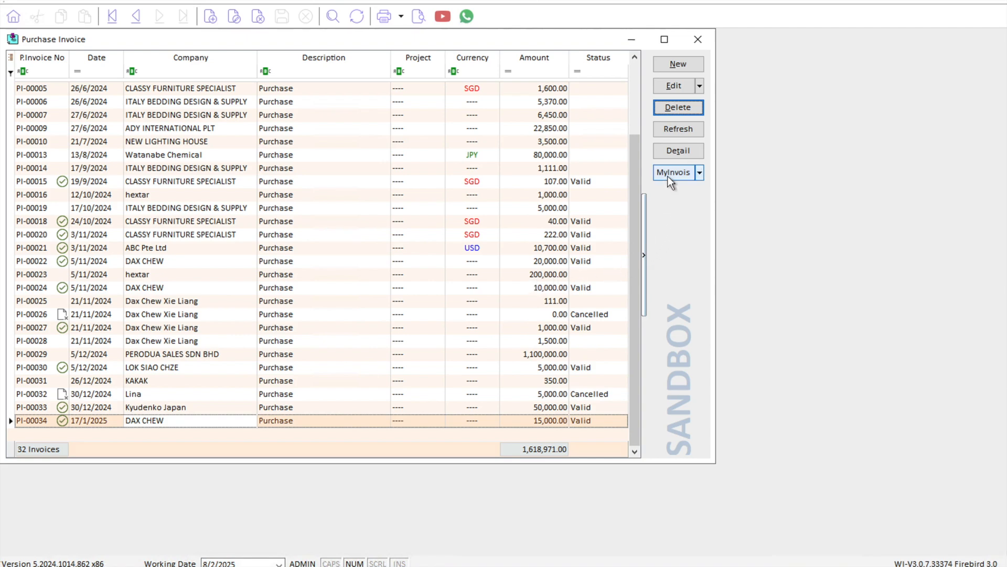
Batch Import Sandbox E-Invoice: fetch the MyConsult e-invoices for the date range
click(699, 172)
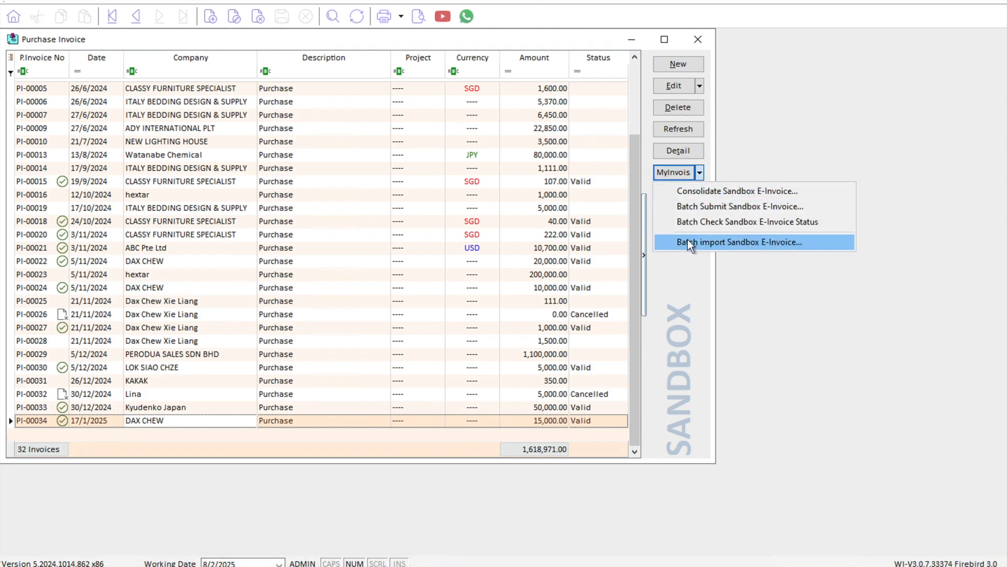
click(739, 242)
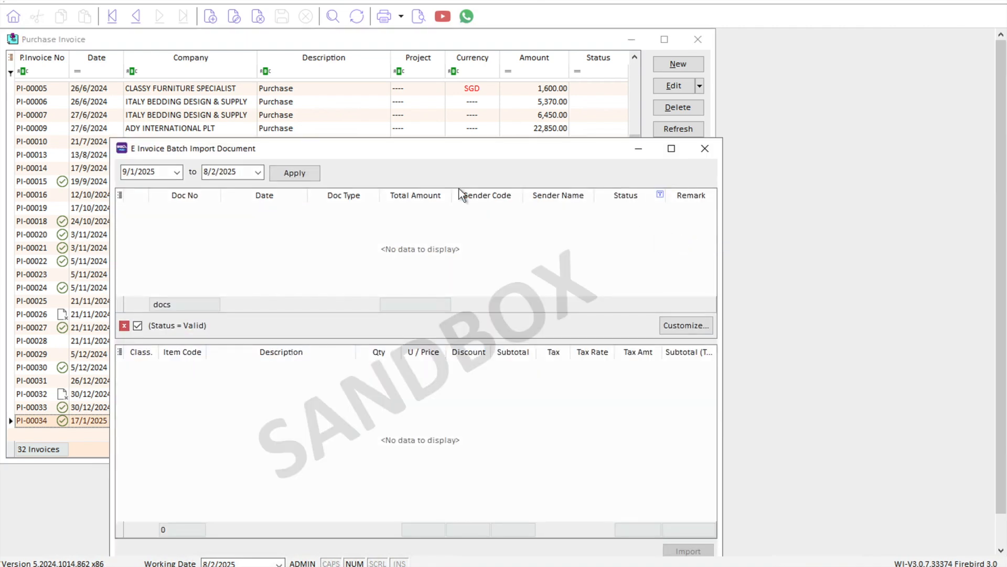
click(293, 173)
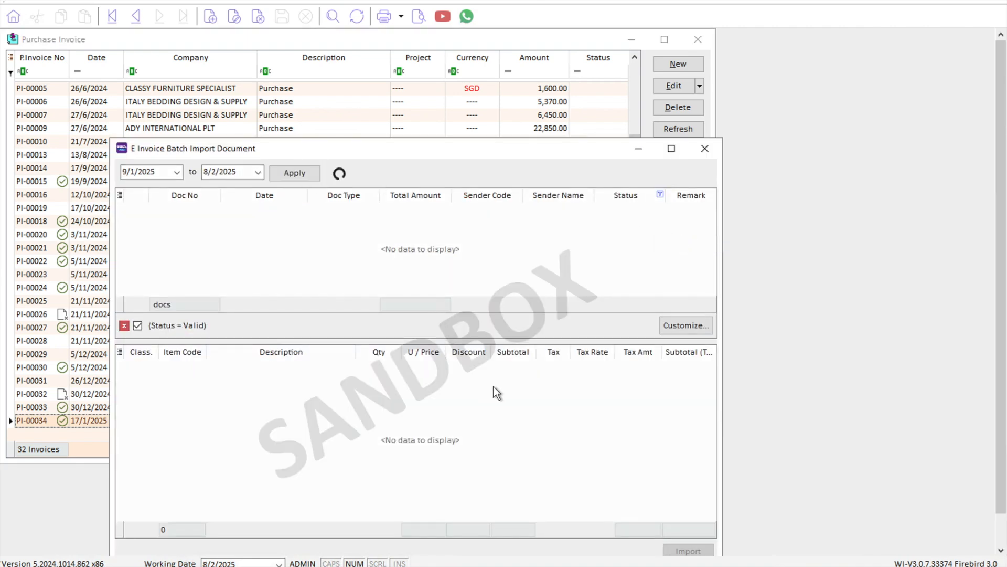
Tick I-000091 and I-000082, import both and acknowledge the successful posting
click(294, 173)
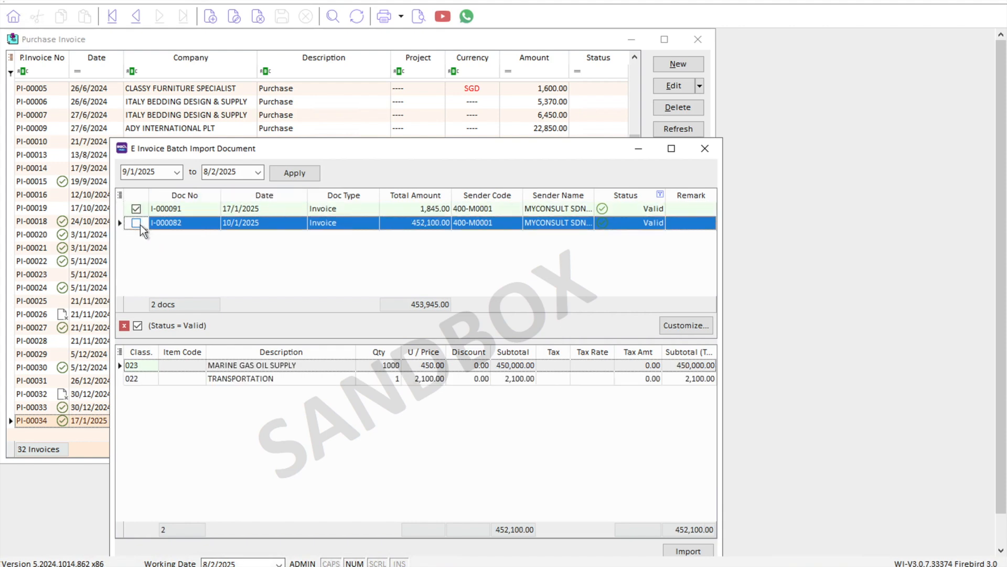
click(136, 223)
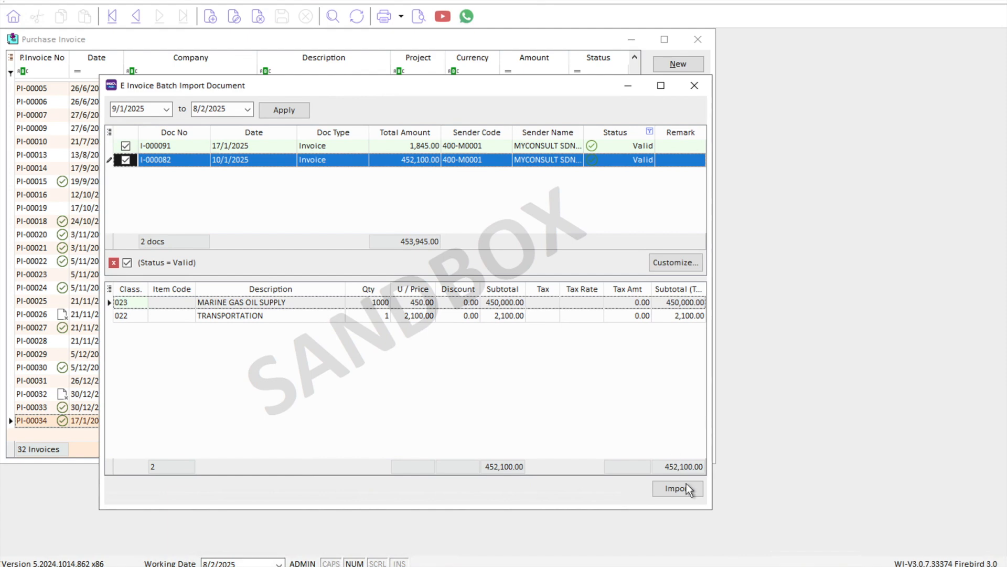
click(677, 488)
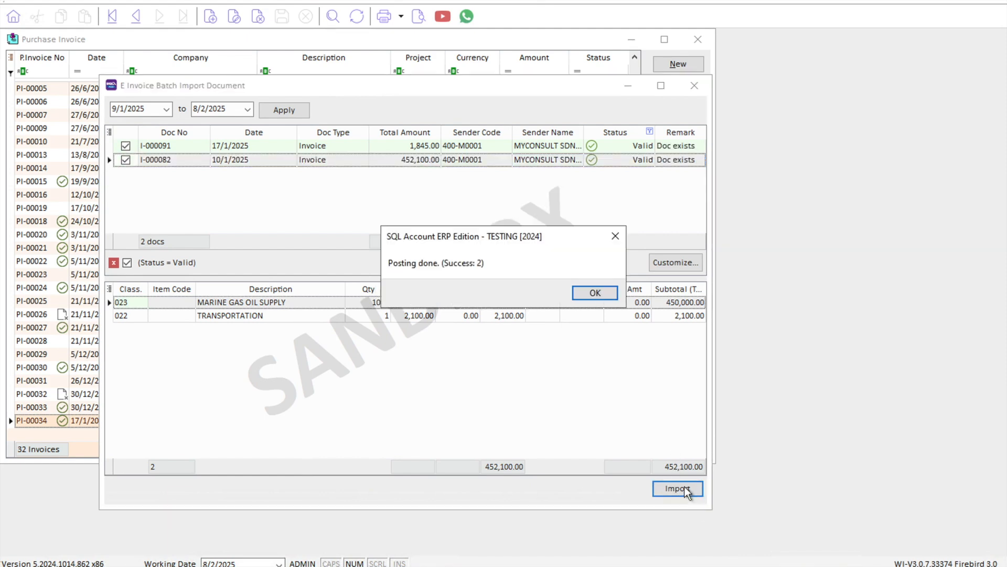
click(594, 293)
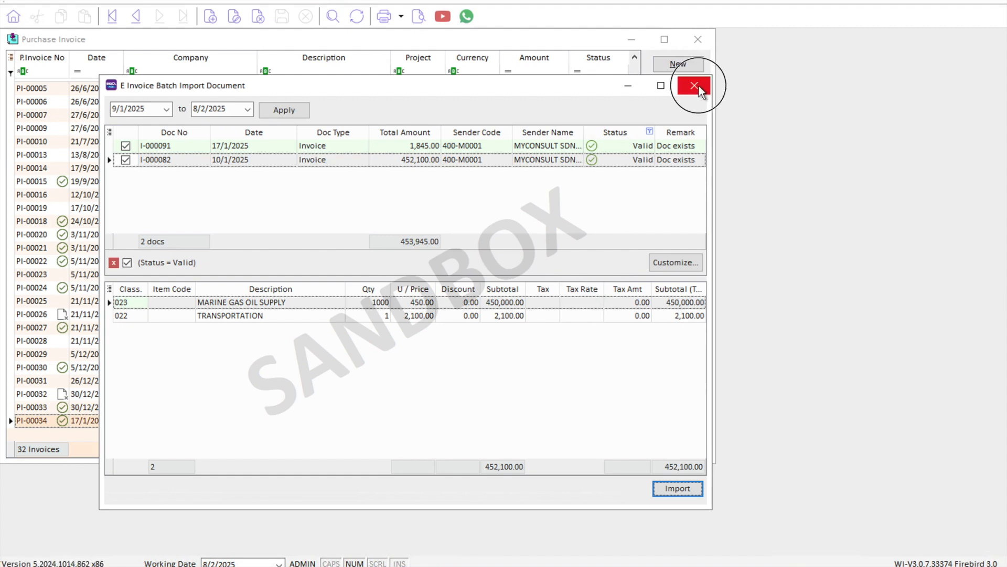
Close the batch import and refresh the list to show I-000082 and I-000091, selecting I-000091
click(694, 85)
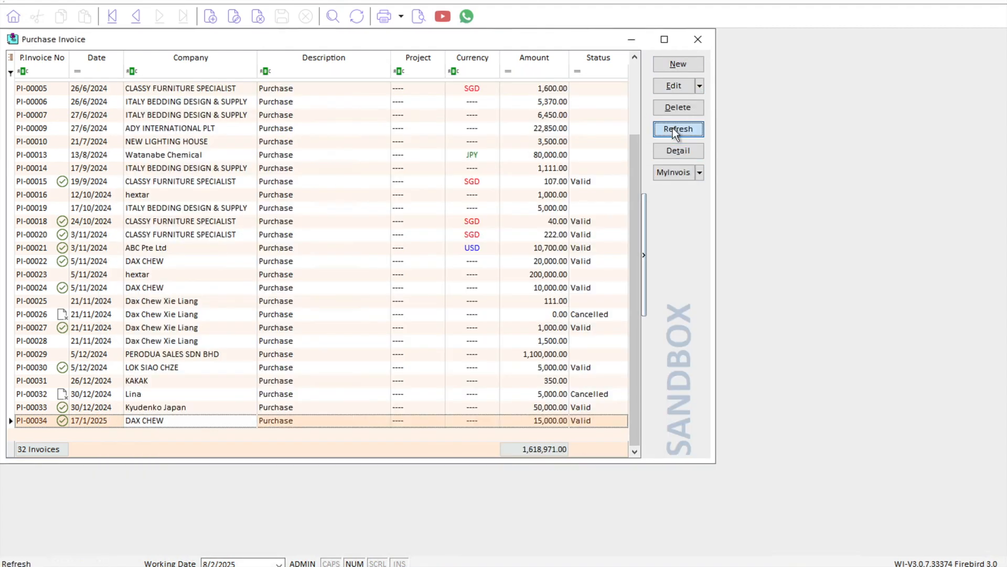
click(678, 128)
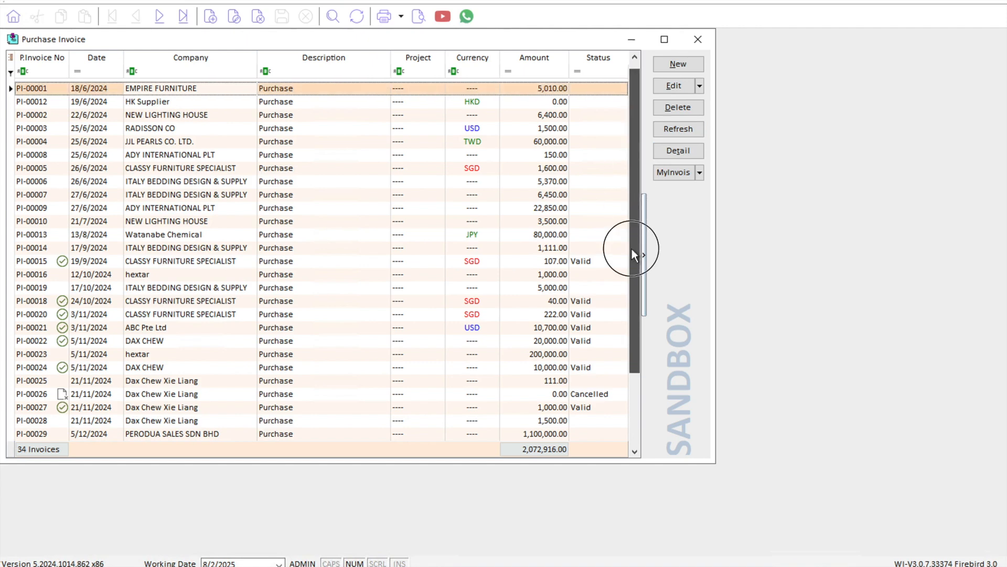
scroll(down, 3)
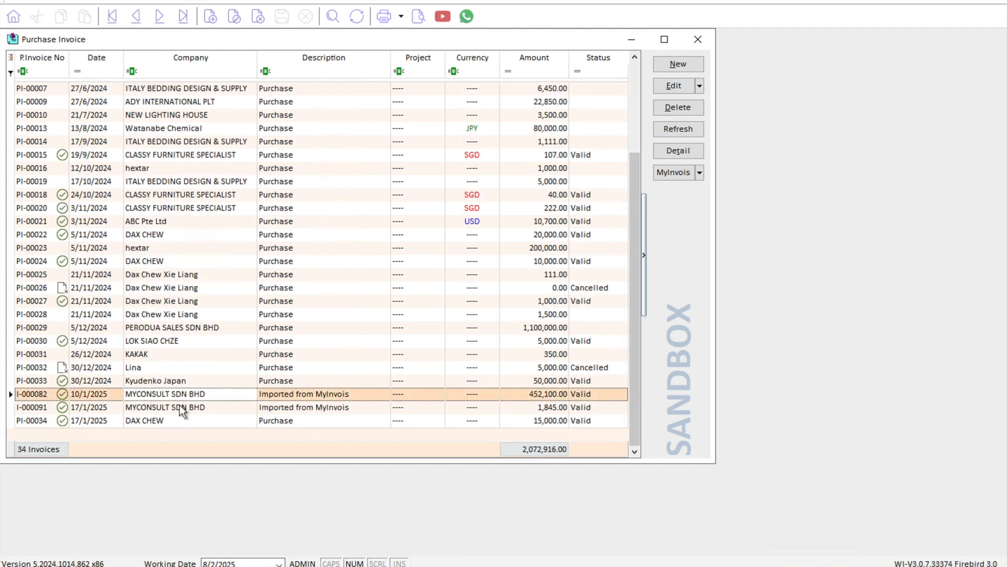
click(161, 408)
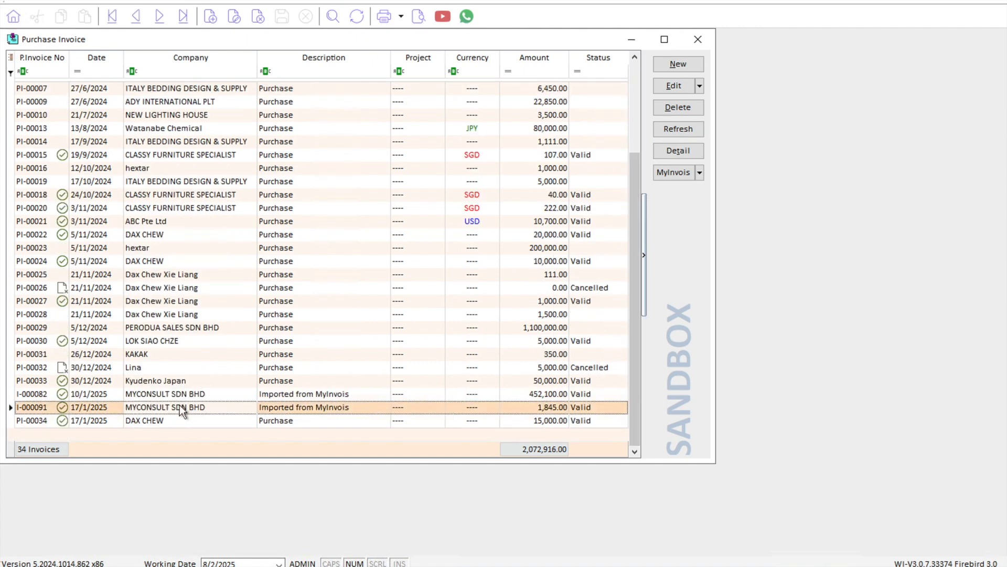